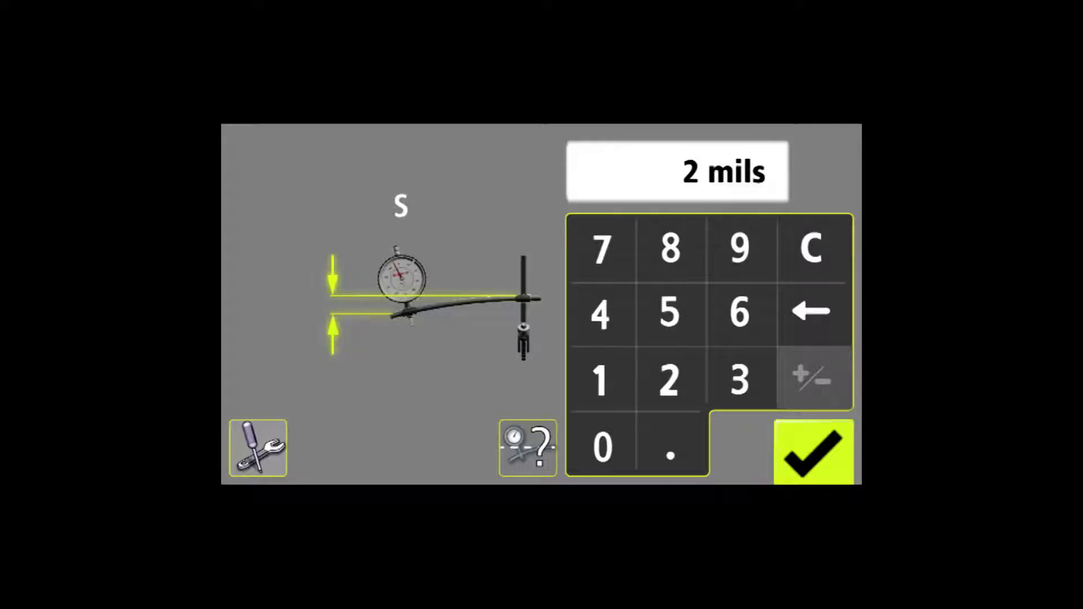
# Step: Enter a bracket sag of 2 mils on the sag keypad and accept it
pyautogui.click(811, 451)
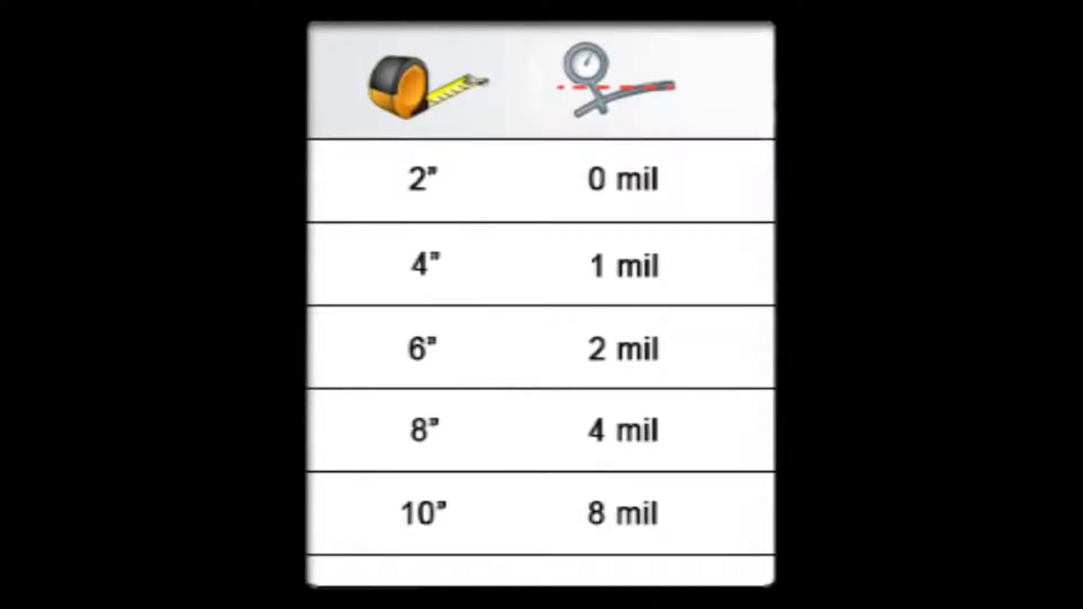